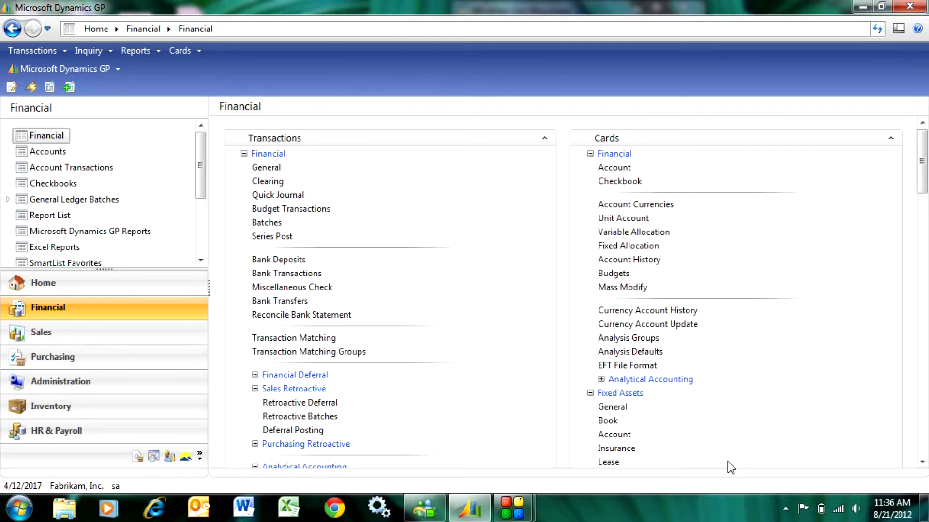
mouse_move(628, 441)
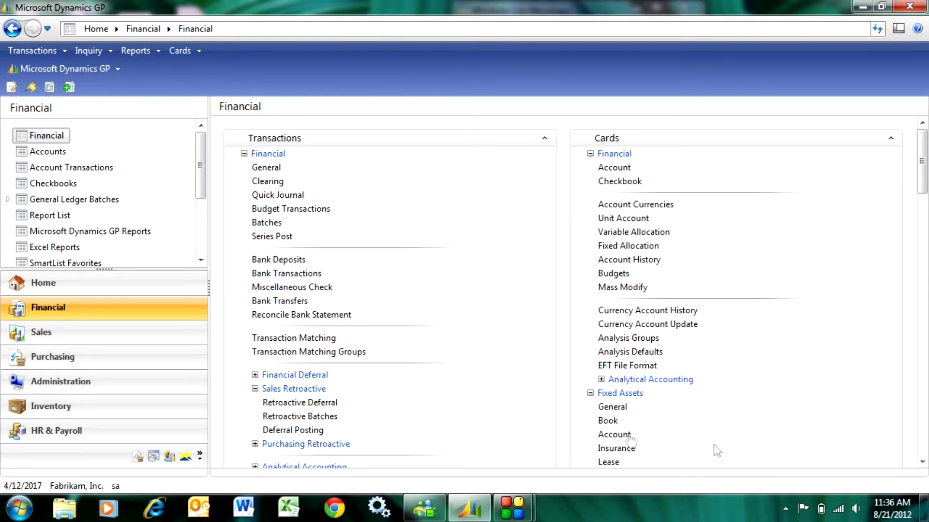
Post the marked STEVE batch from Financial Series Posting, leaving only FATRX00000001 pending
left_click(272, 236)
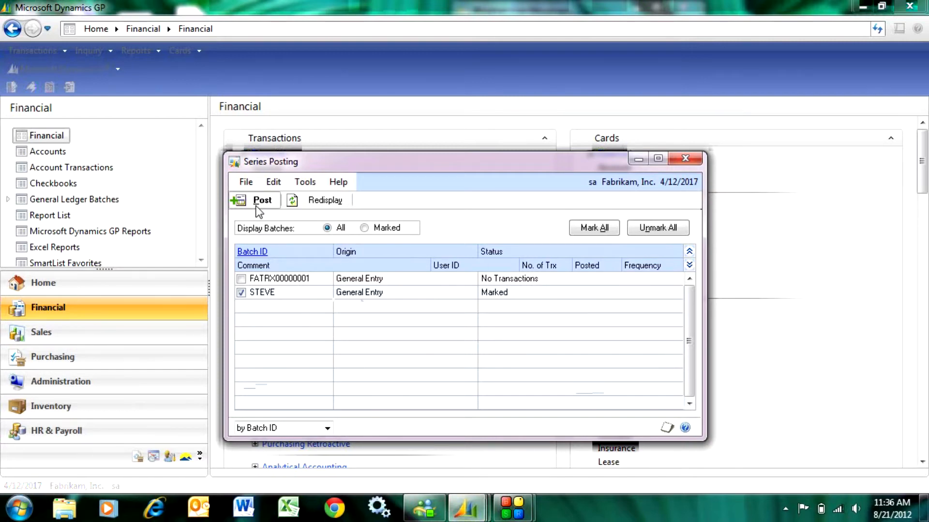
left_click(262, 200)
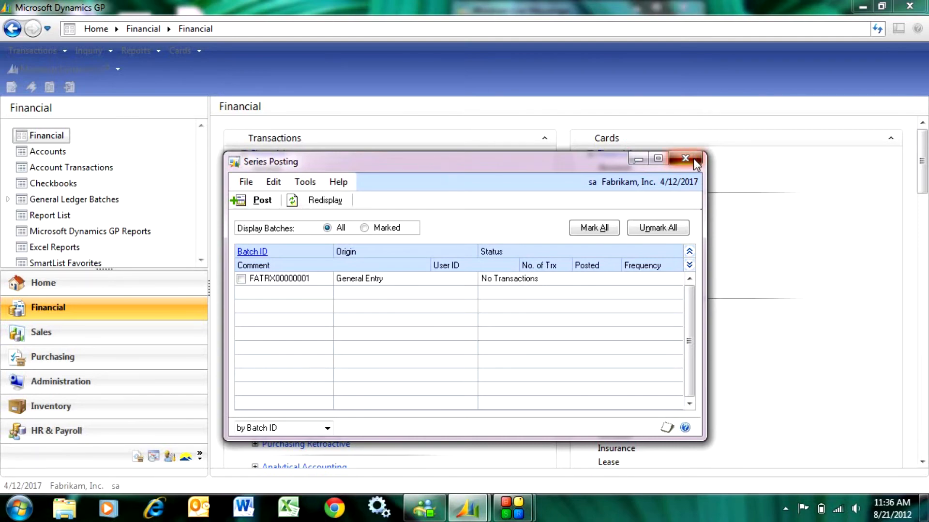
Leave Series Posting and bring up Administration Master Posting listing unmarked batches from all series
left_click(685, 159)
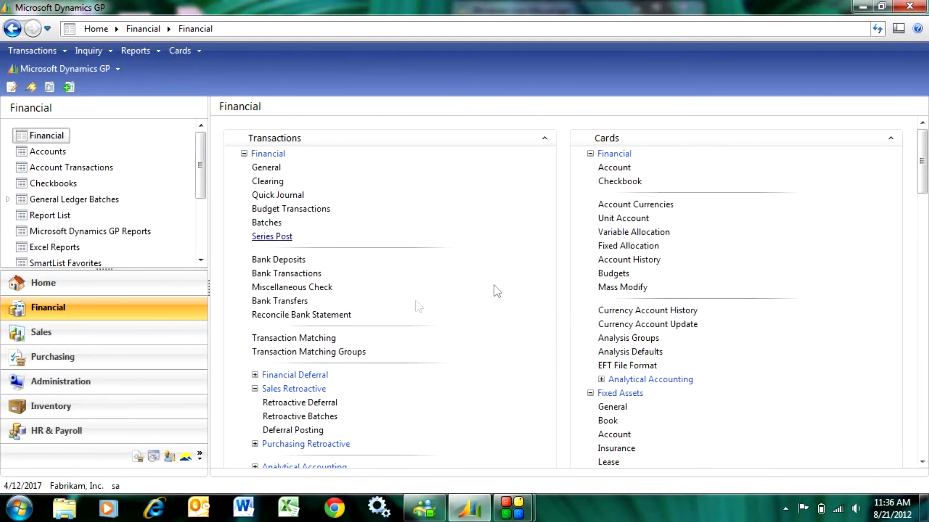
left_click(60, 381)
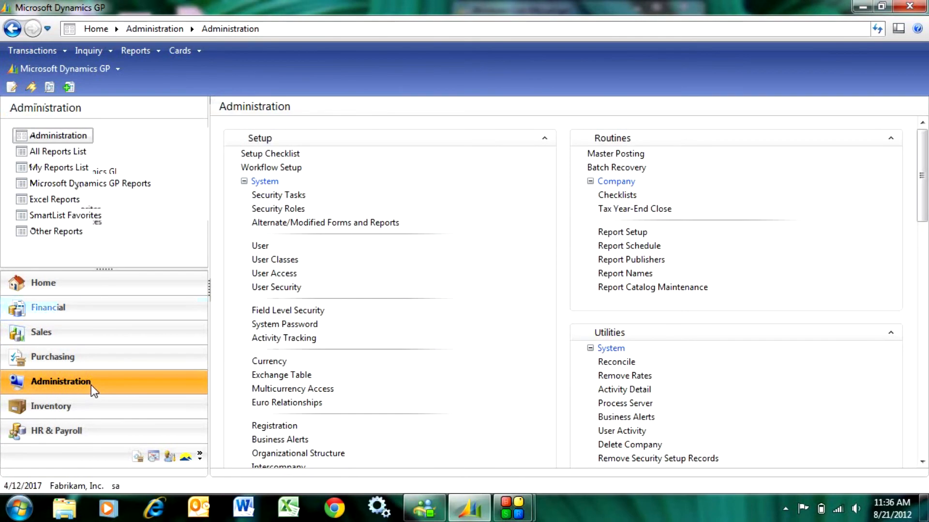
left_click(616, 154)
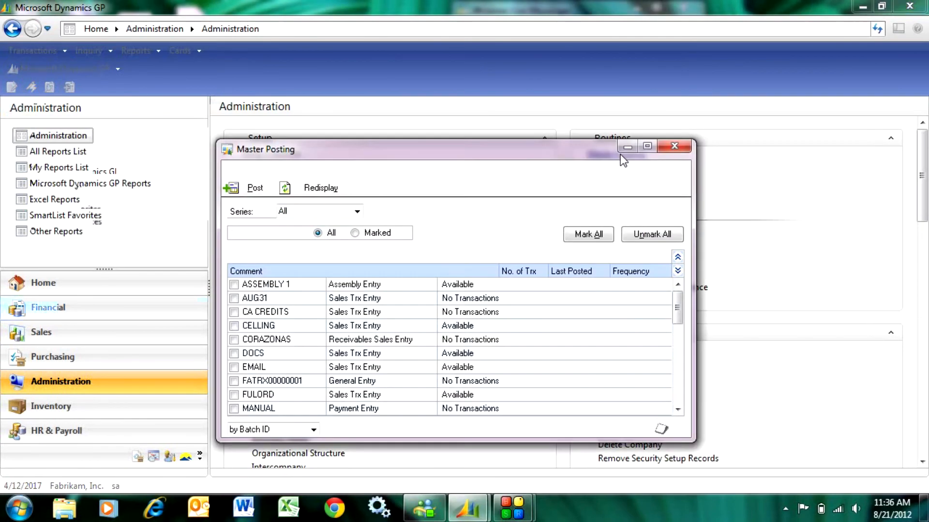